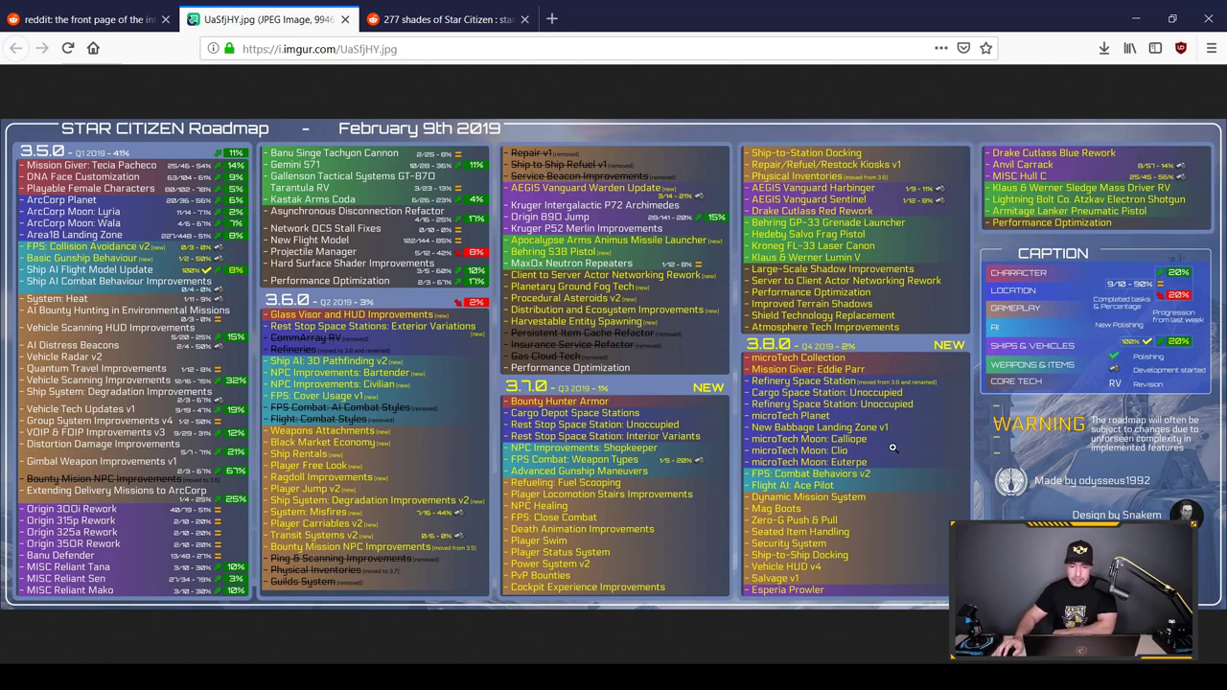
{"action": "mouse_move", "coordinate": [607, 408]}
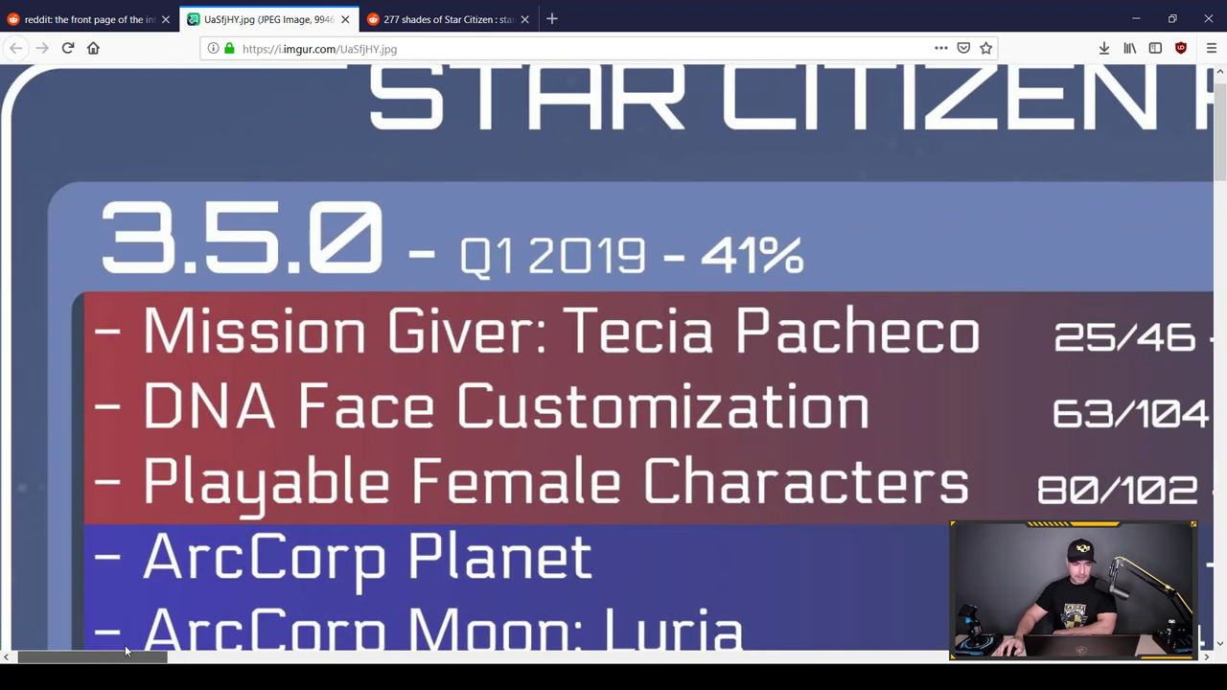
{"action": "left_click_drag", "start_coordinate": [124, 657], "coordinate": [201, 656]}
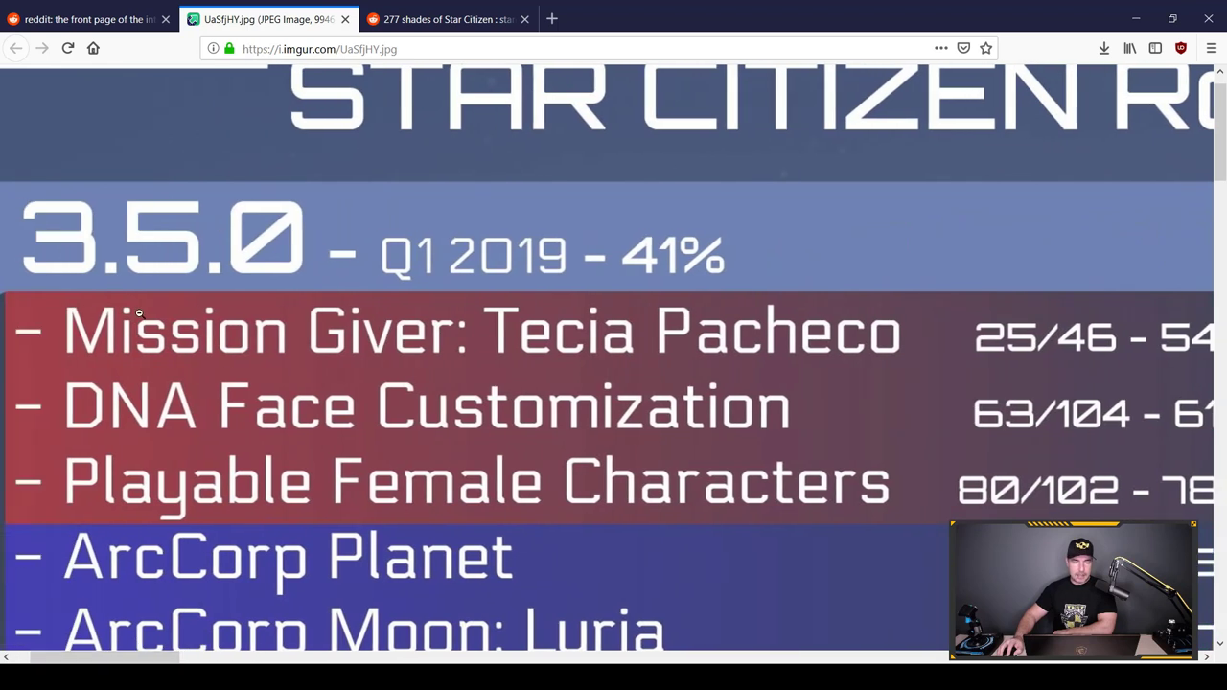
{"action": "mouse_move", "coordinate": [657, 400]}
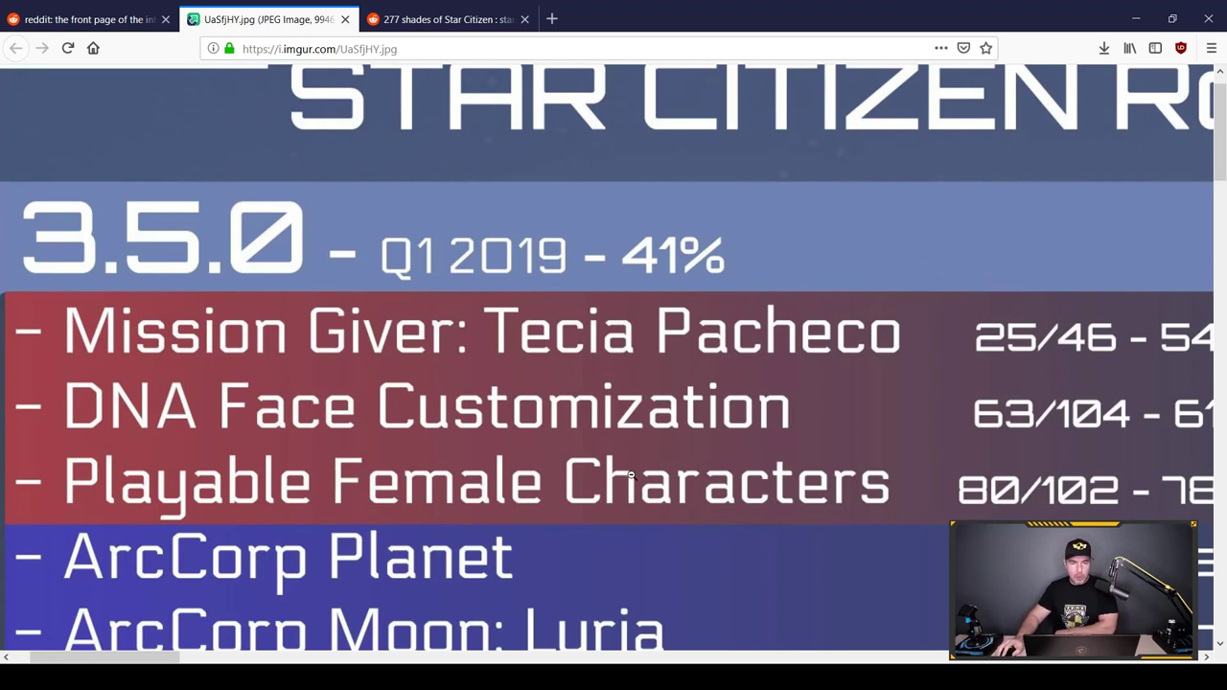
Scroll the zoomed roadmap down to the 3.5.0 entries around ArcCorp Planet and Area18 Landing Zone
{"action": "scroll", "scroll_direction": "down", "scroll_amount": 3}
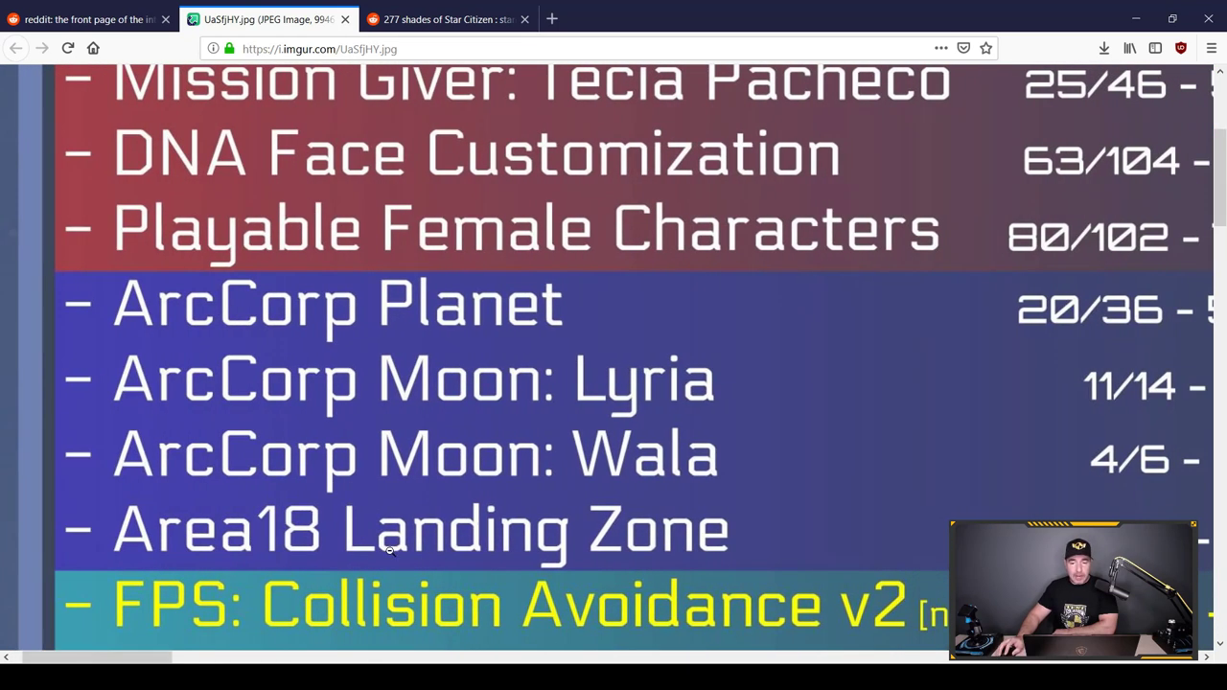
{"action": "mouse_move", "coordinate": [816, 323]}
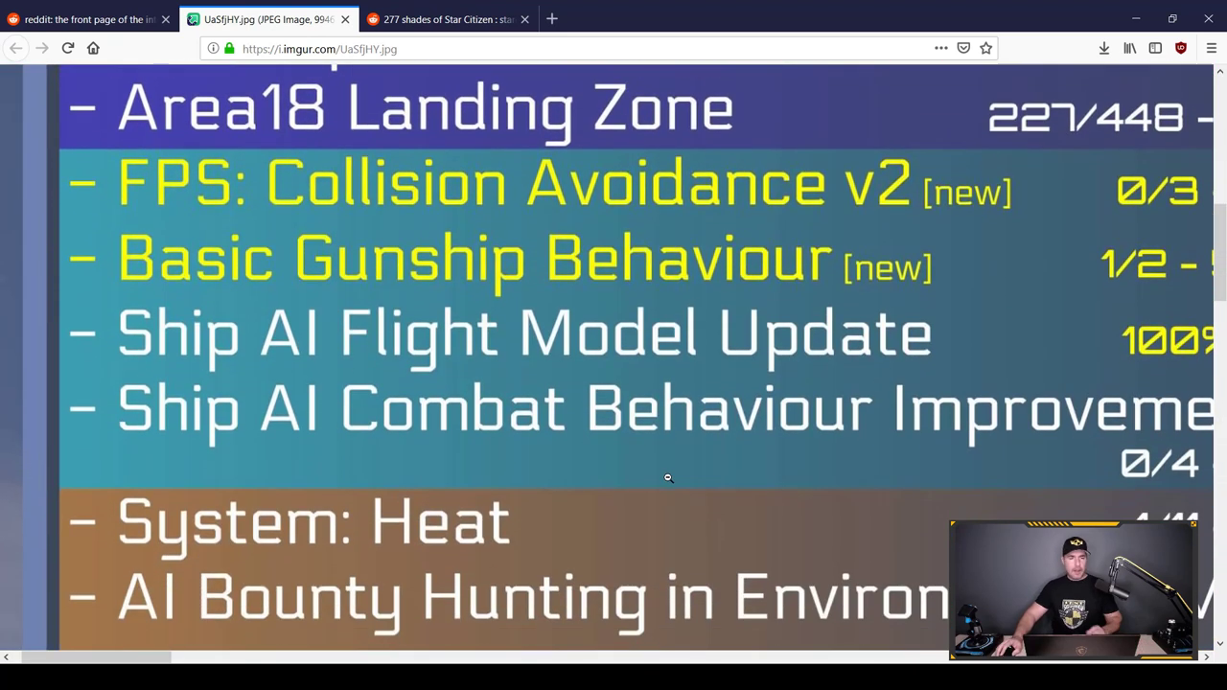
{"action": "mouse_move", "coordinate": [684, 458]}
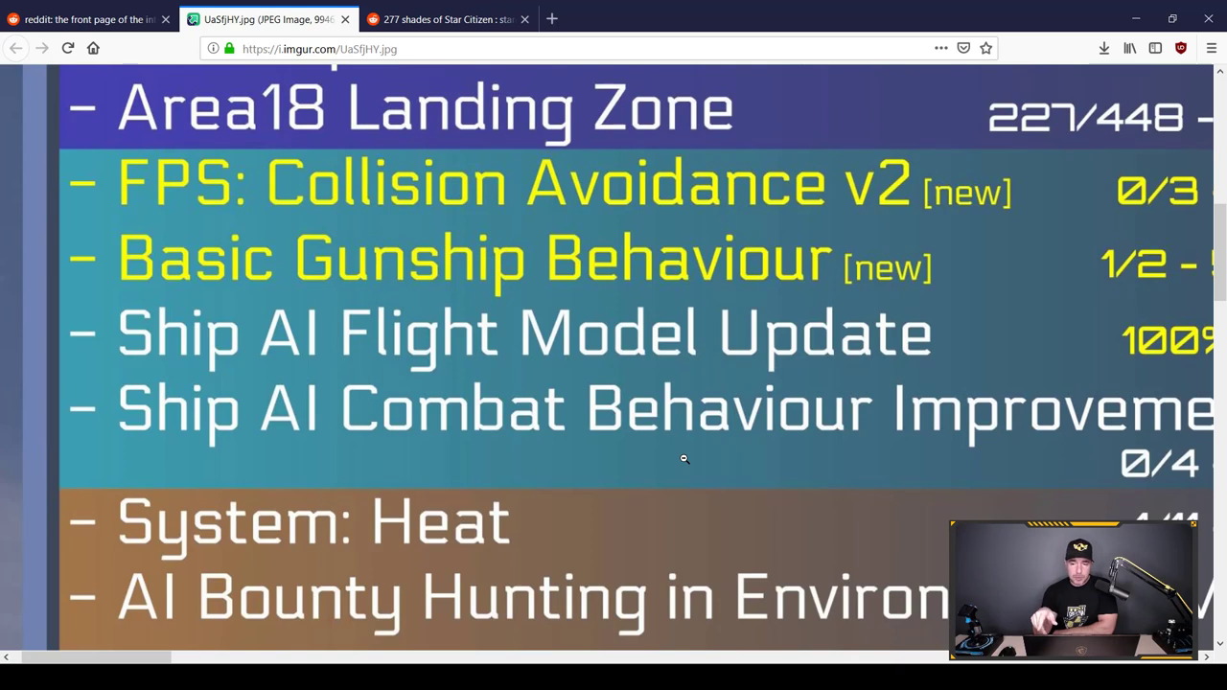
{"action": "mouse_move", "coordinate": [623, 424]}
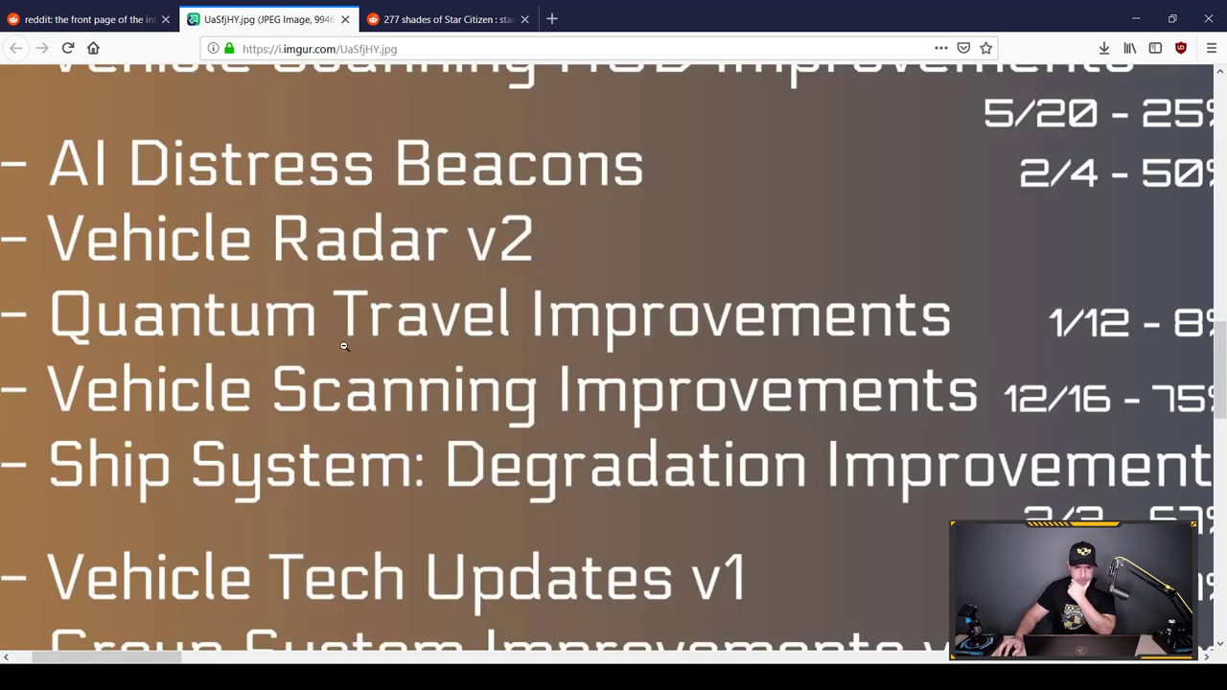
{"action": "mouse_move", "coordinate": [5, 235]}
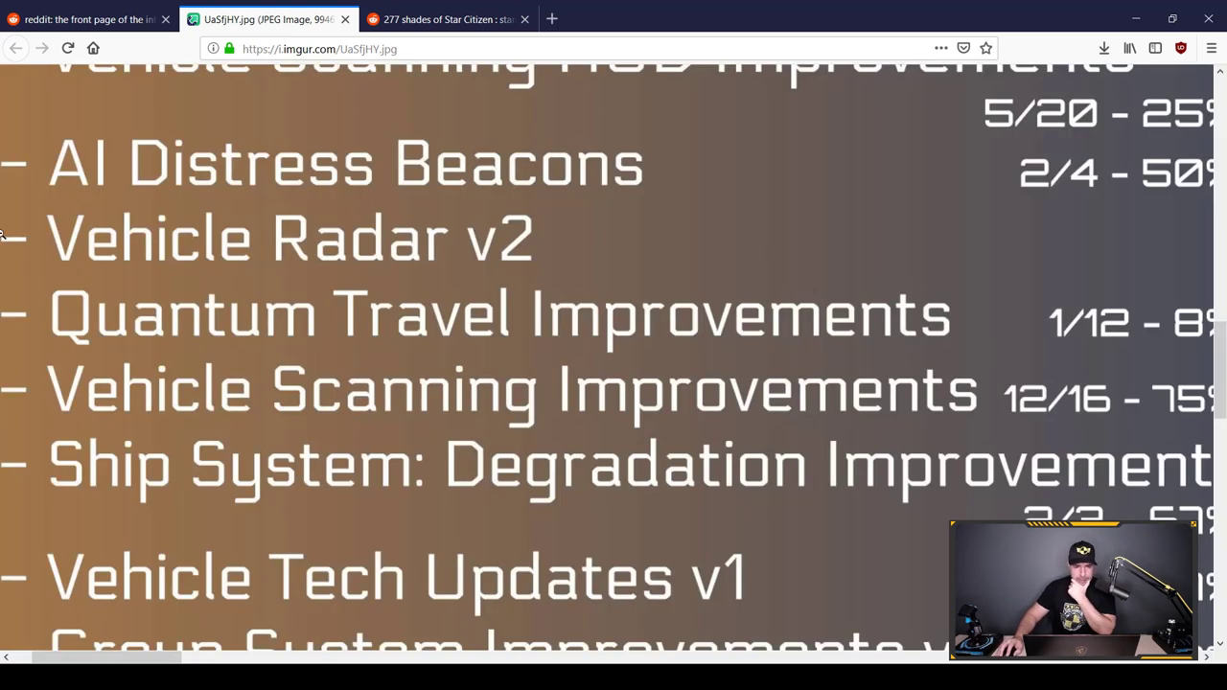
{"action": "mouse_move", "coordinate": [278, 302]}
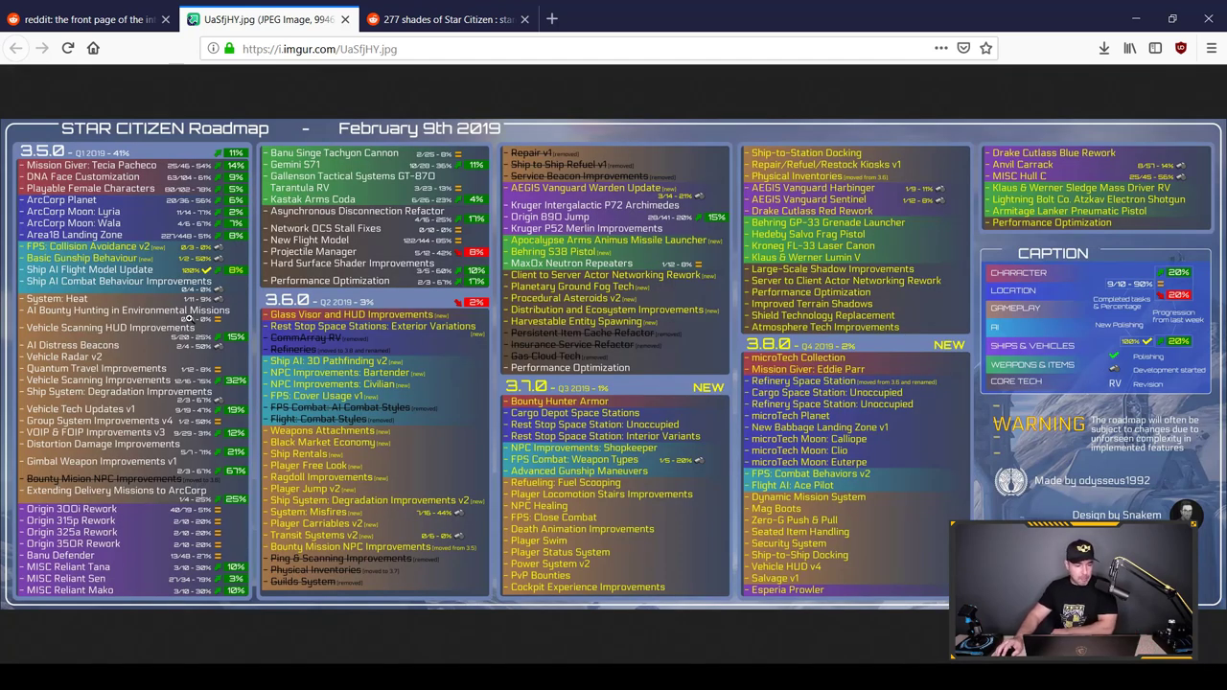
{"action": "mouse_move", "coordinate": [152, 330]}
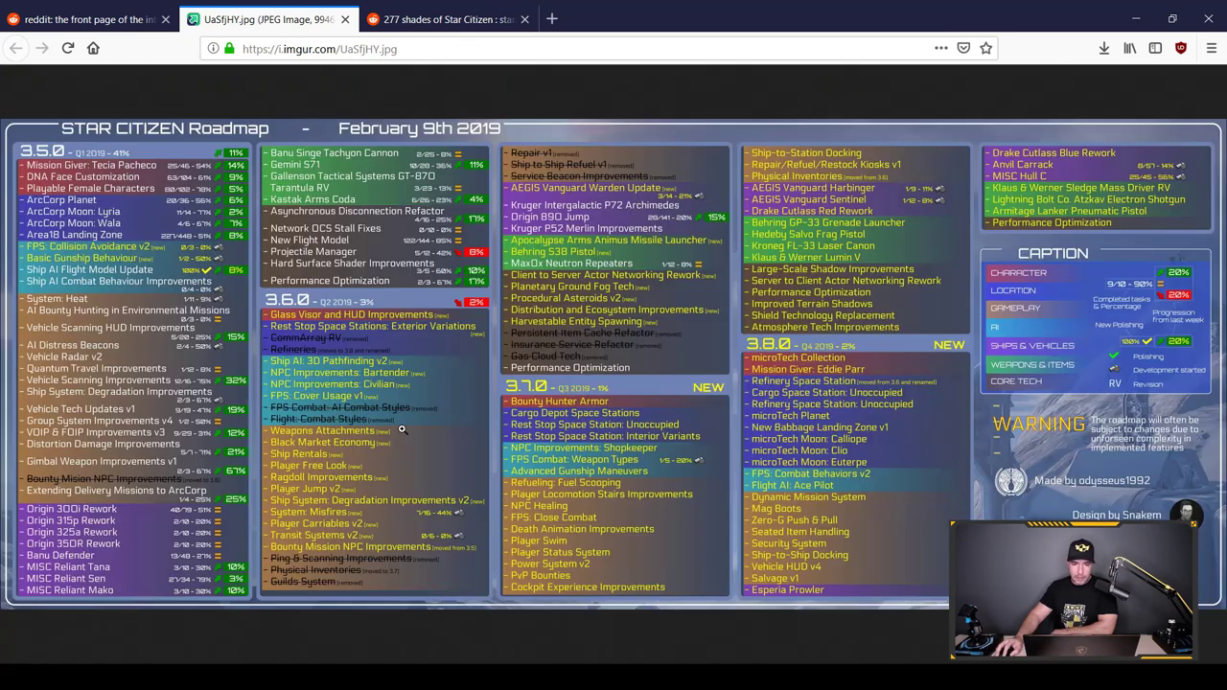
{"action": "mouse_move", "coordinate": [429, 153]}
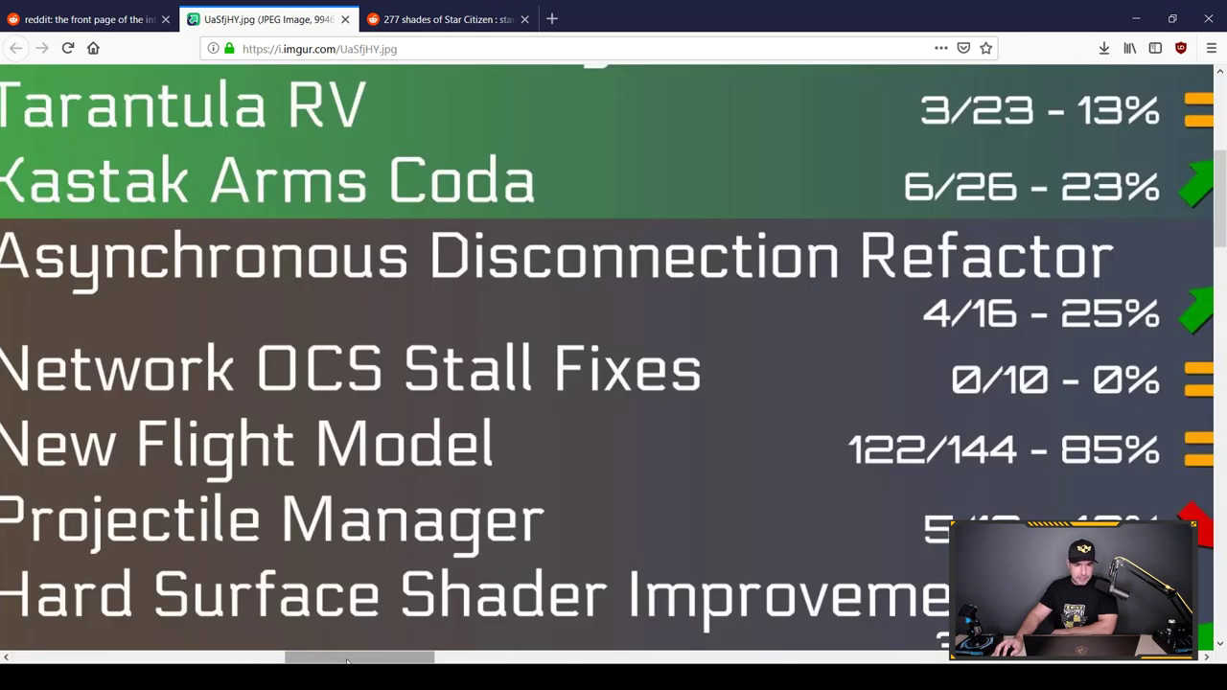
Shift the zoomed roadmap sideways toward the column with New Flight Model and Projectile Manager
{"action": "scroll", "scroll_direction": "left", "scroll_amount": 3}
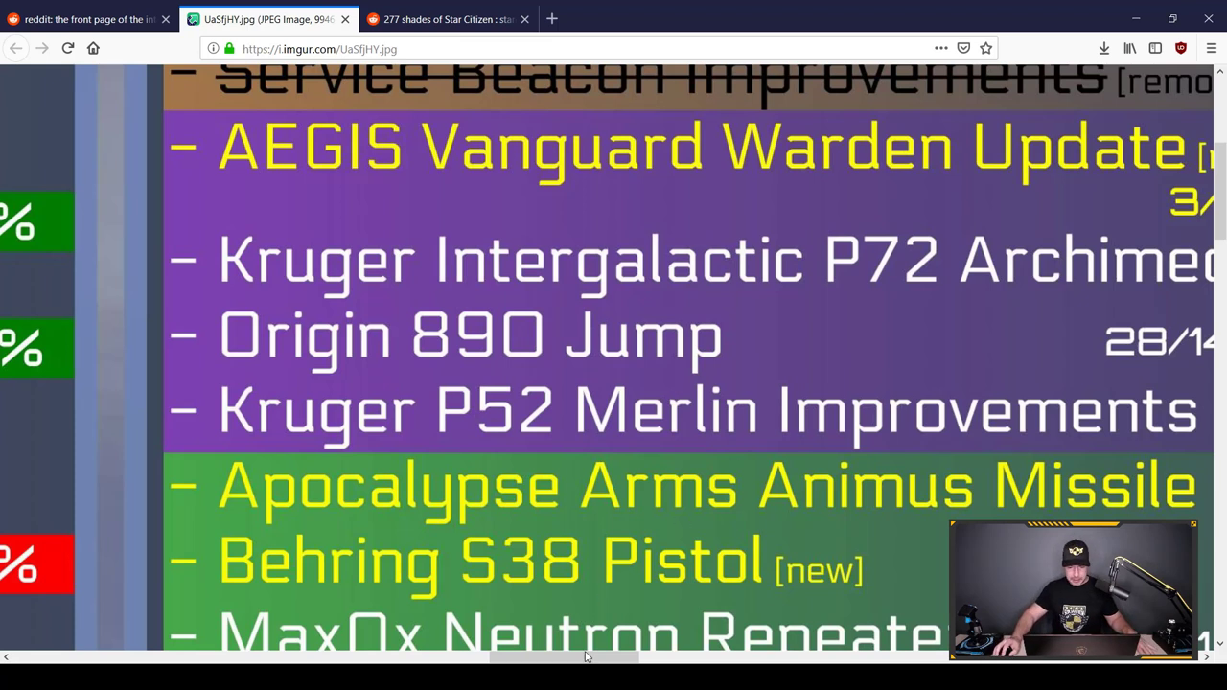
Drag the horizontal scrollbar right to the column with Origin 890 Jump and Behring S38 Pistol
{"action": "left_click_drag", "start_coordinate": [565, 657], "coordinate": [639, 657]}
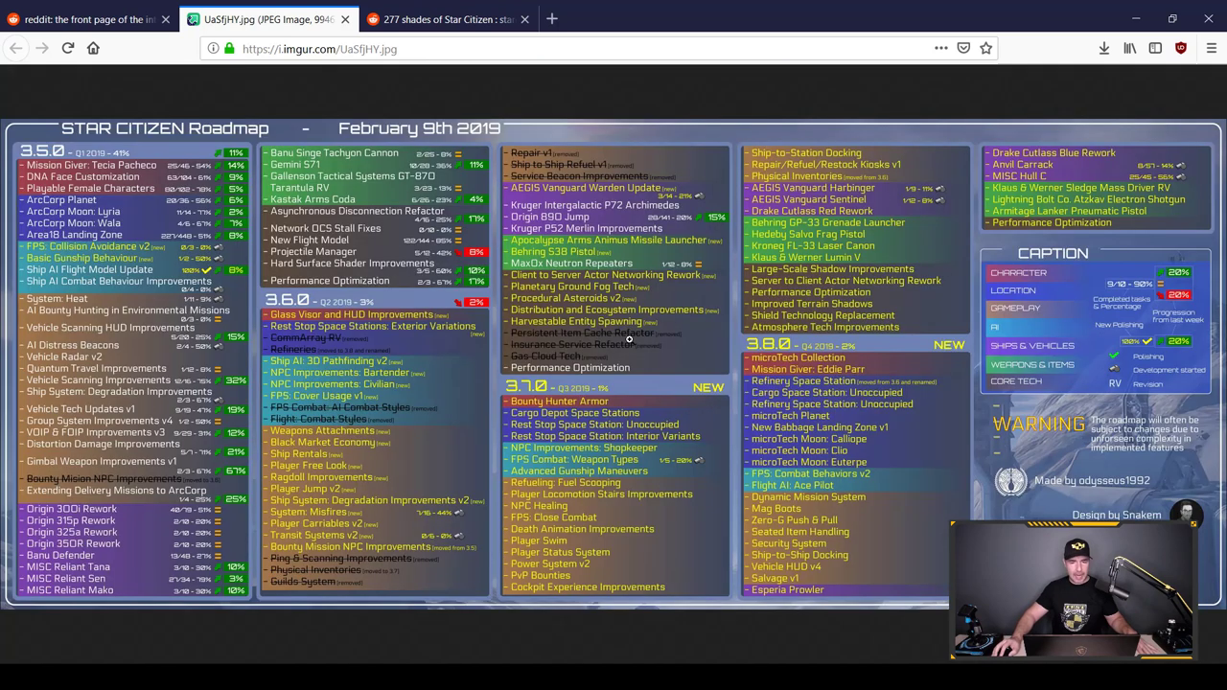
{"action": "mouse_move", "coordinate": [527, 9]}
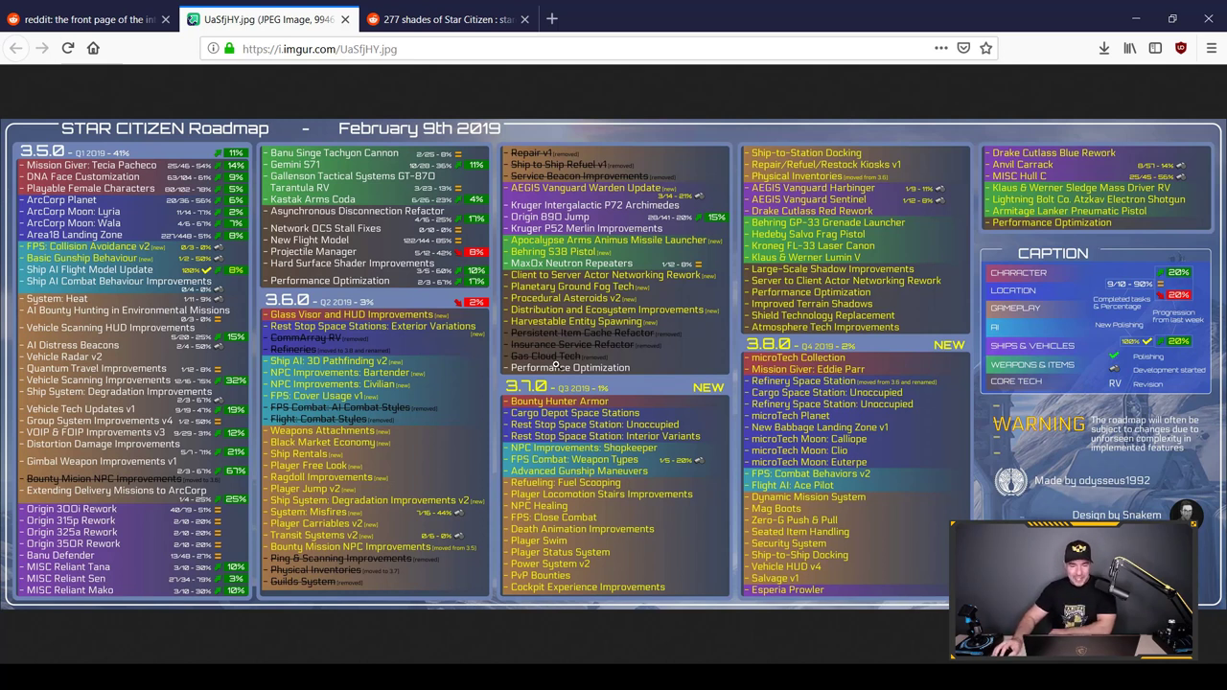
{"action": "mouse_move", "coordinate": [742, 442]}
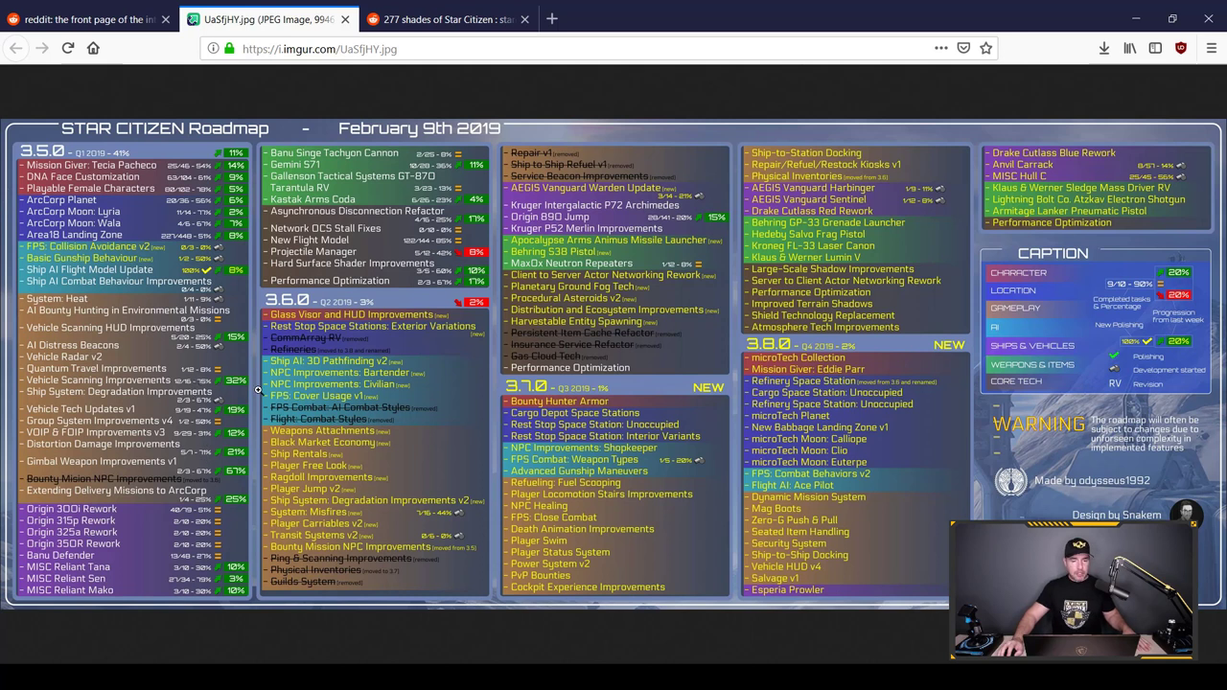
{"action": "mouse_move", "coordinate": [635, 69]}
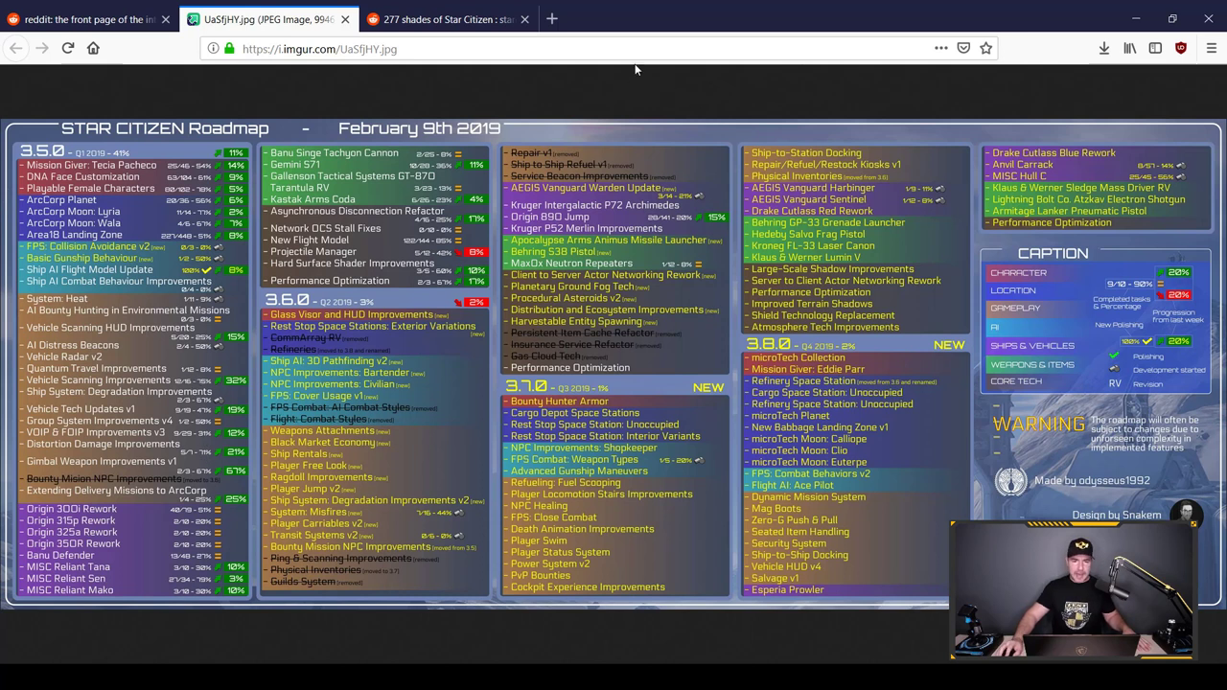
{"action": "mouse_move", "coordinate": [668, 10]}
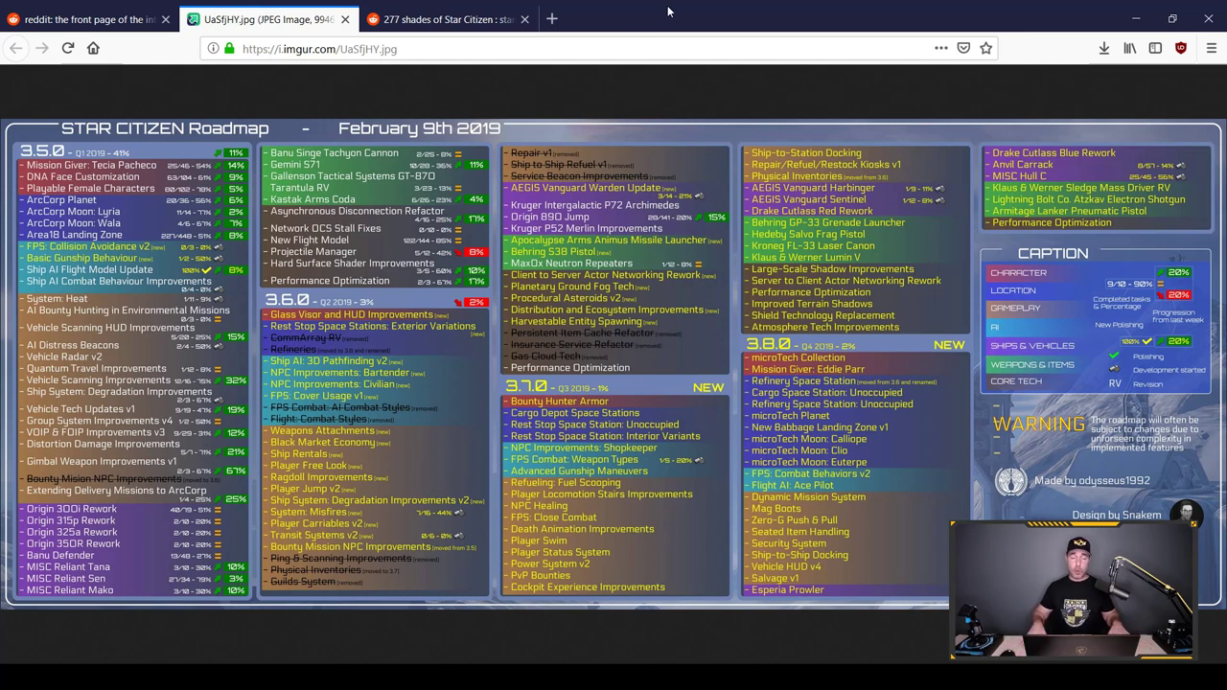